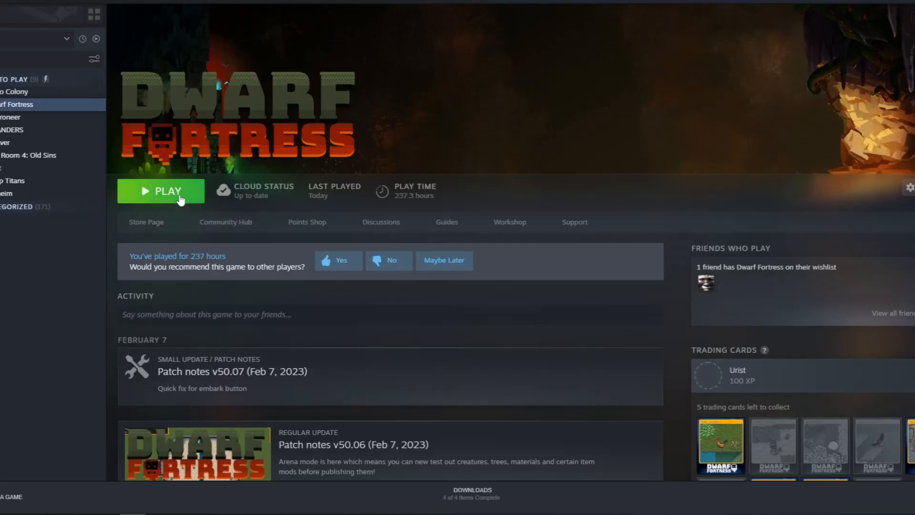
Step: Launch Dwarf Fortress from the Steam library and wait for its title menu
click(167, 191)
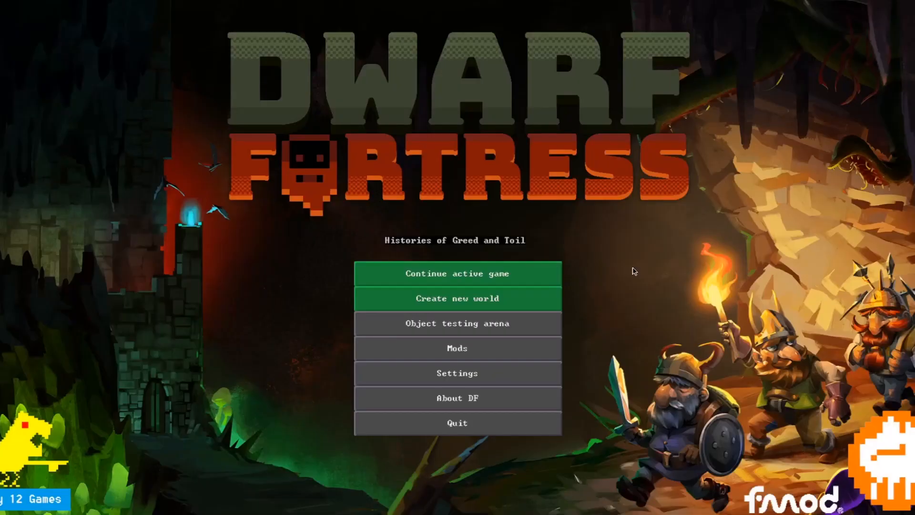
mouse_move(603, 463)
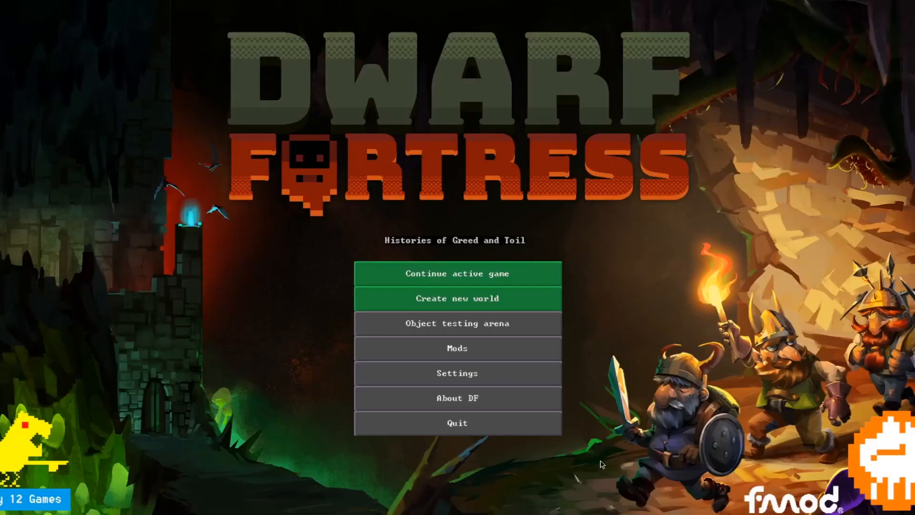
mouse_move(457, 426)
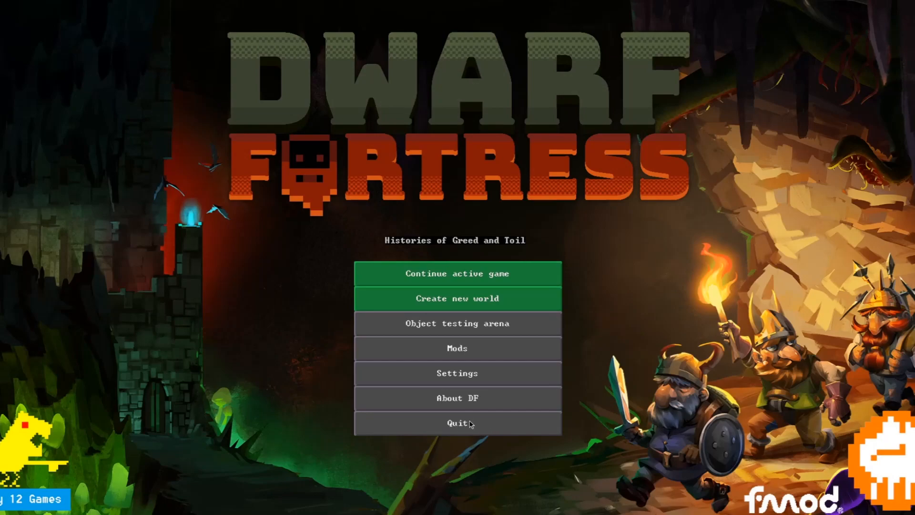
mouse_move(470, 426)
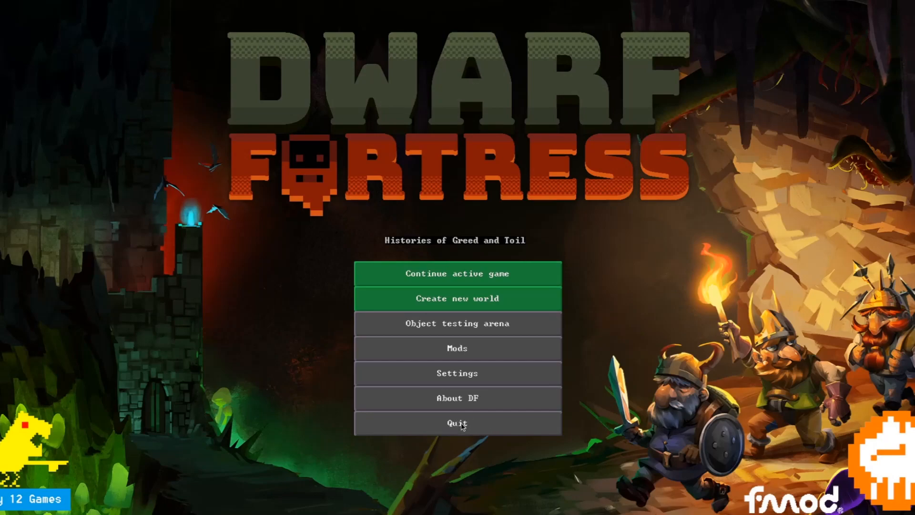
Step: Quit the game and scroll the DFHack install page down to Uninstalling DFHack
click(457, 423)
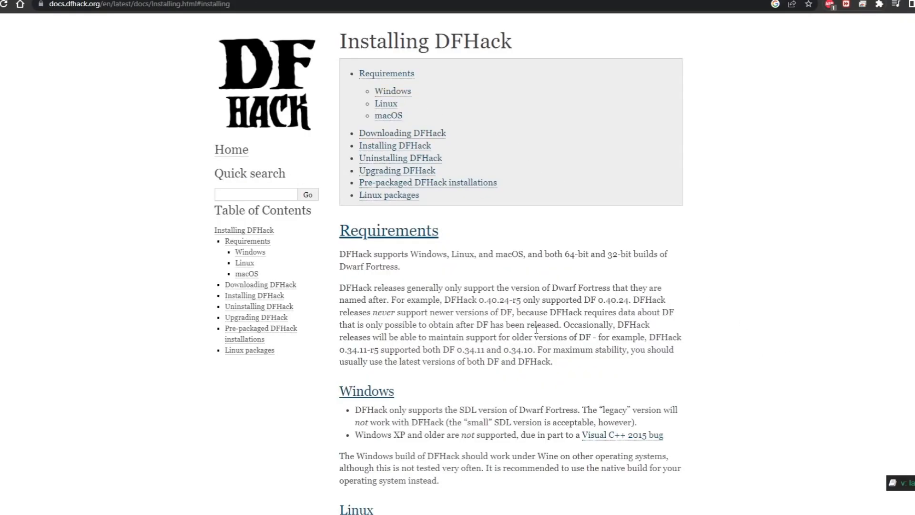
scroll(down, 3)
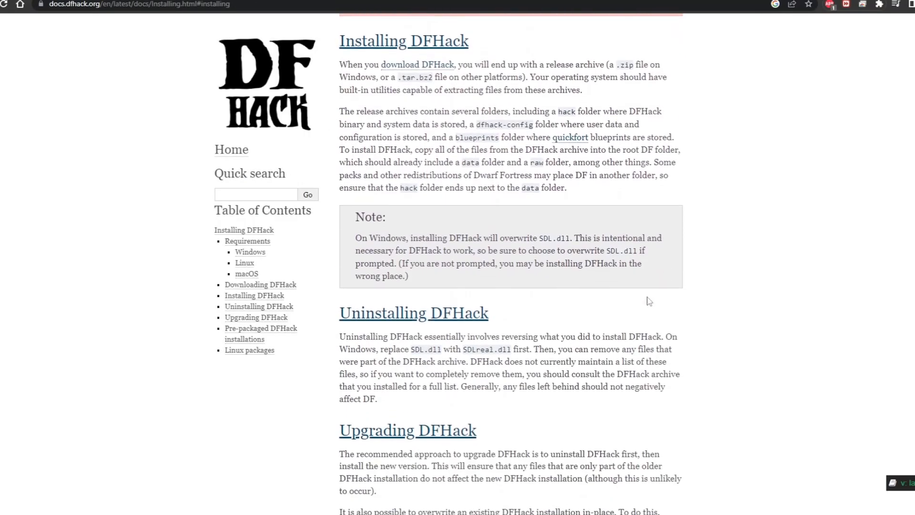
scroll(down, 3)
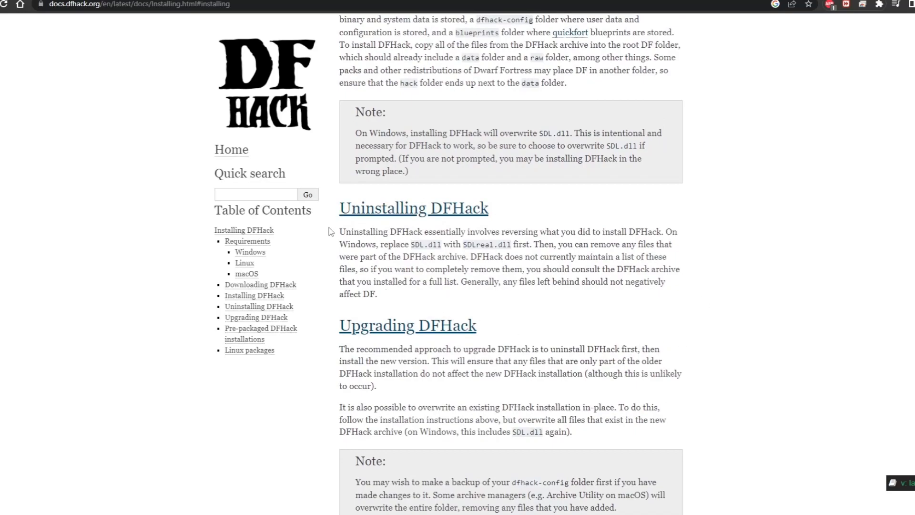
mouse_move(444, 231)
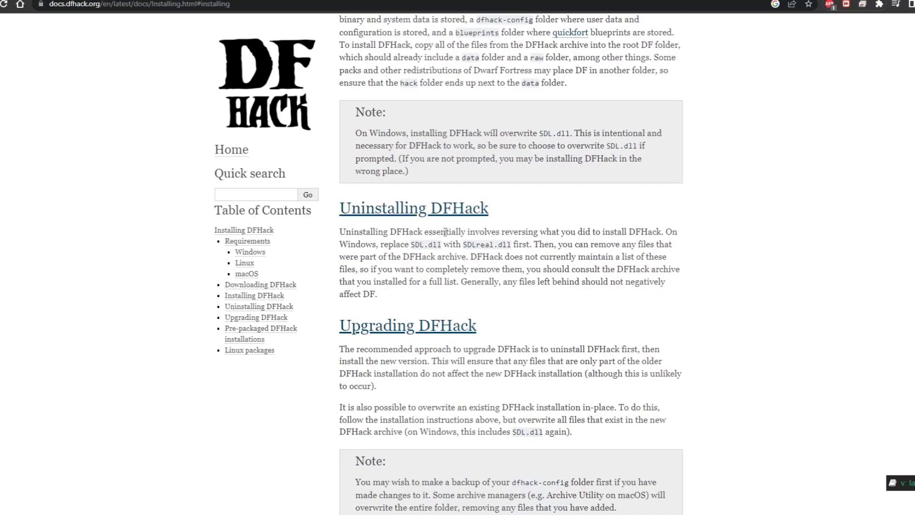
mouse_move(536, 296)
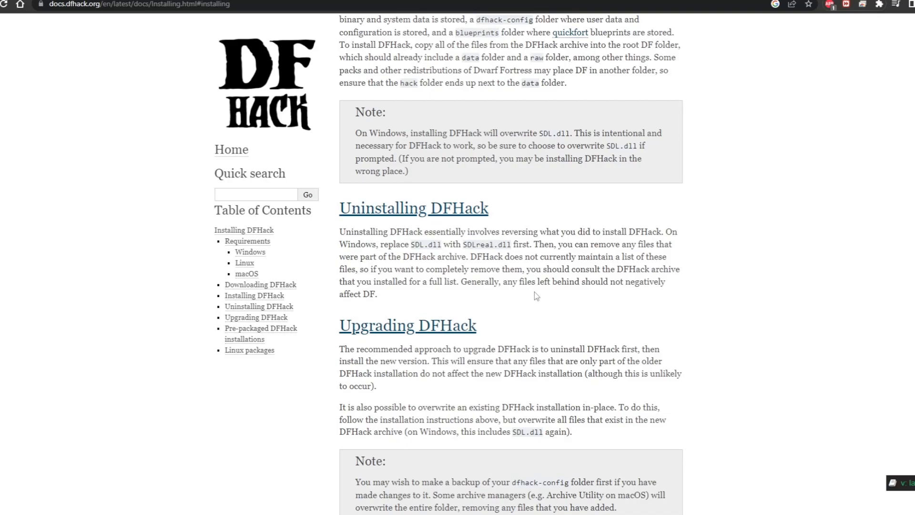
mouse_move(109, 486)
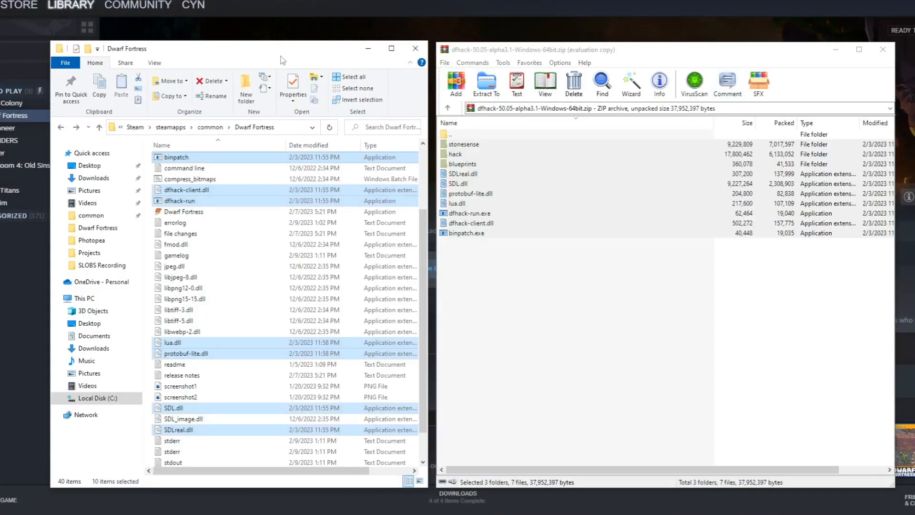
scroll(up, 3)
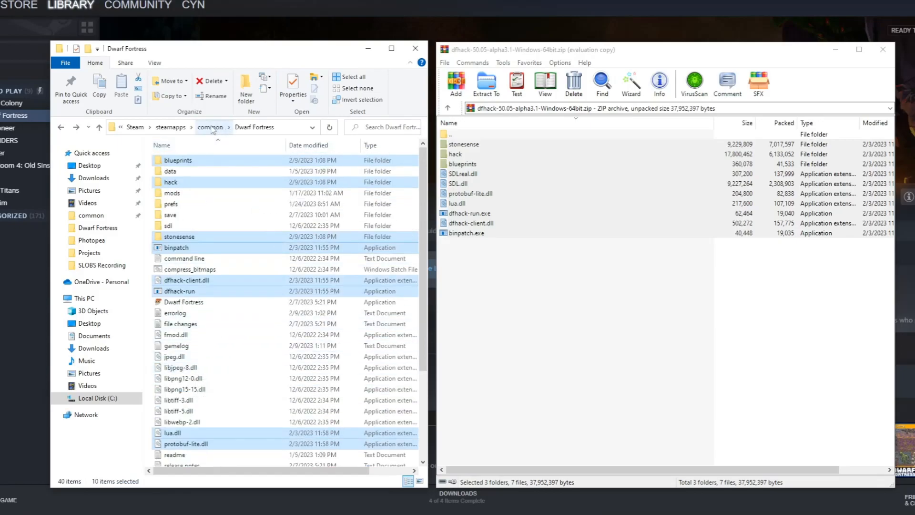
click(210, 127)
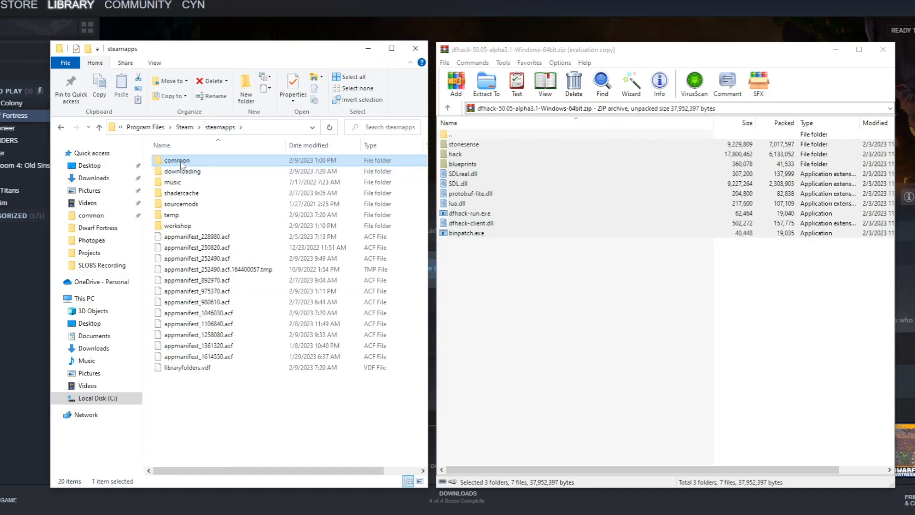
double_click(177, 161)
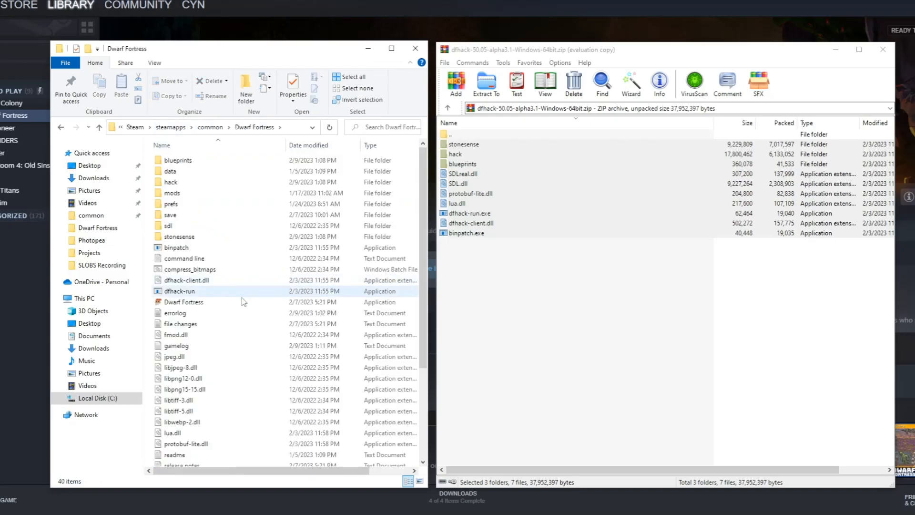
click(619, 305)
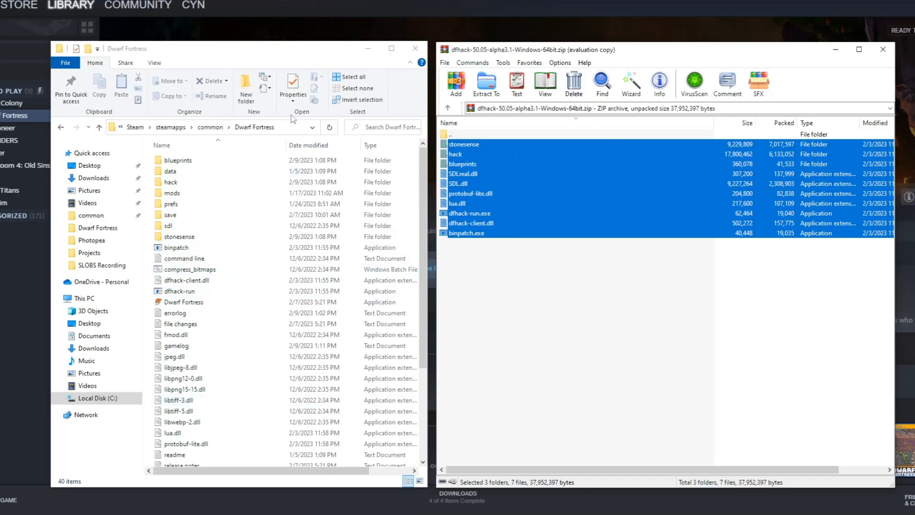
click(497, 290)
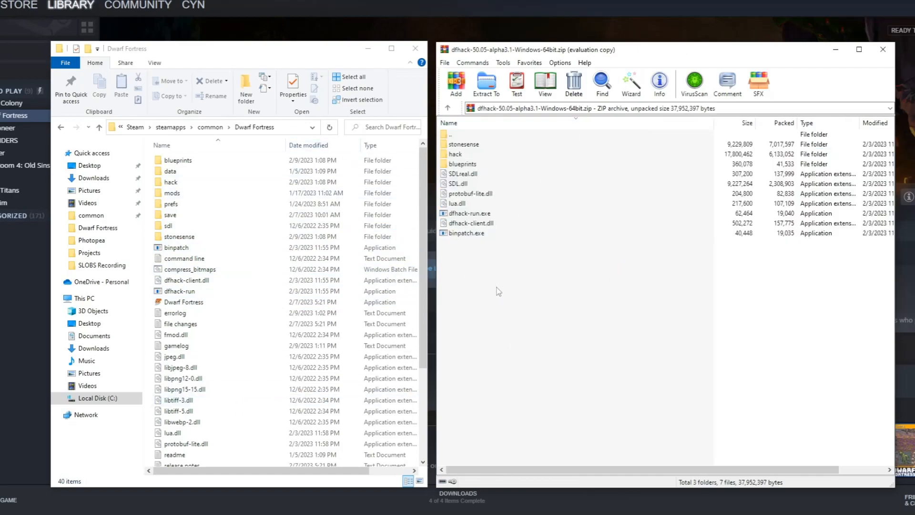
click(175, 313)
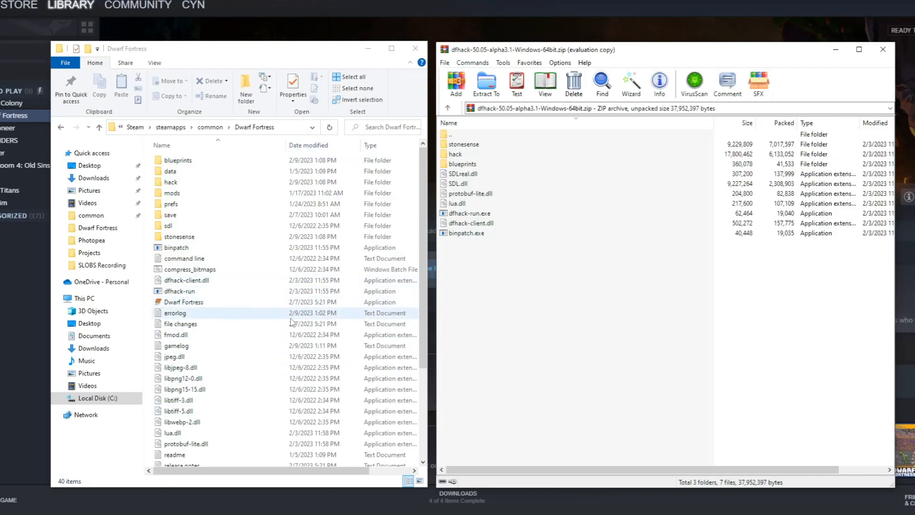
scroll(down, 3)
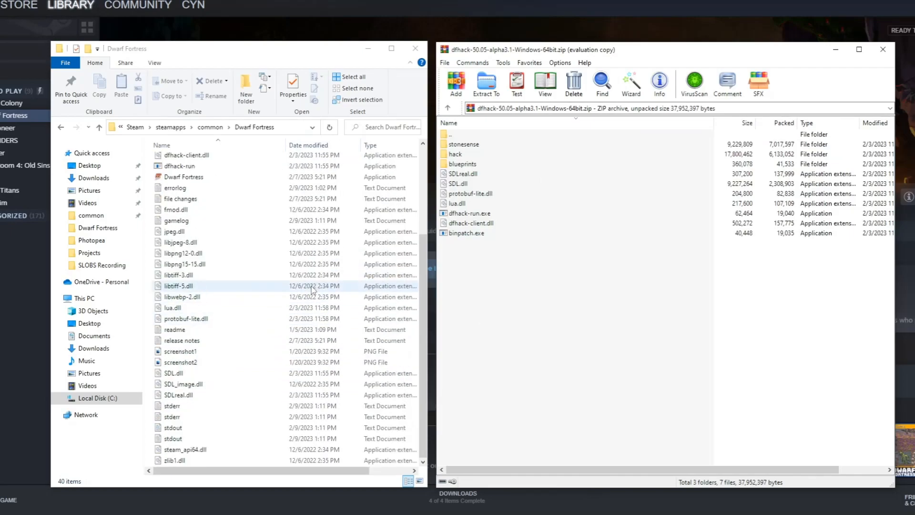
click(172, 416)
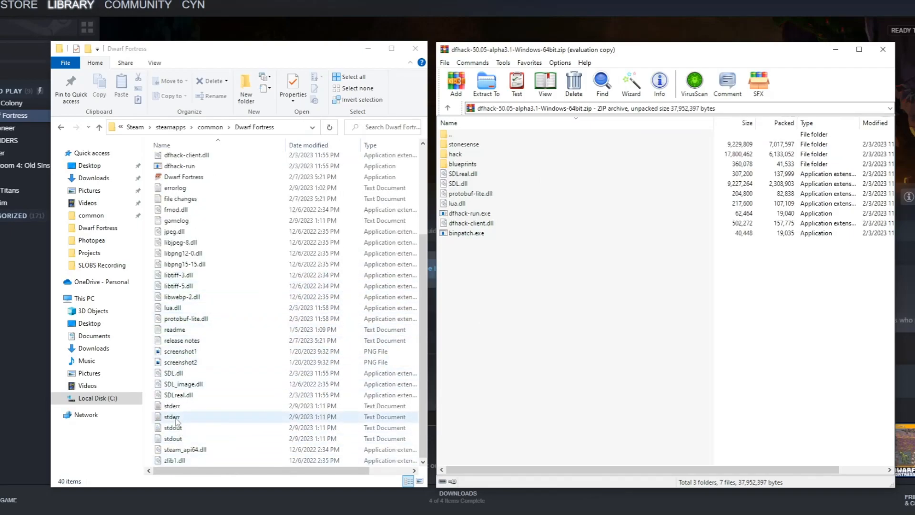
Step: Open the stderr log and highlight the PE timestamp and v0.50.05 PE values
double_click(171, 416)
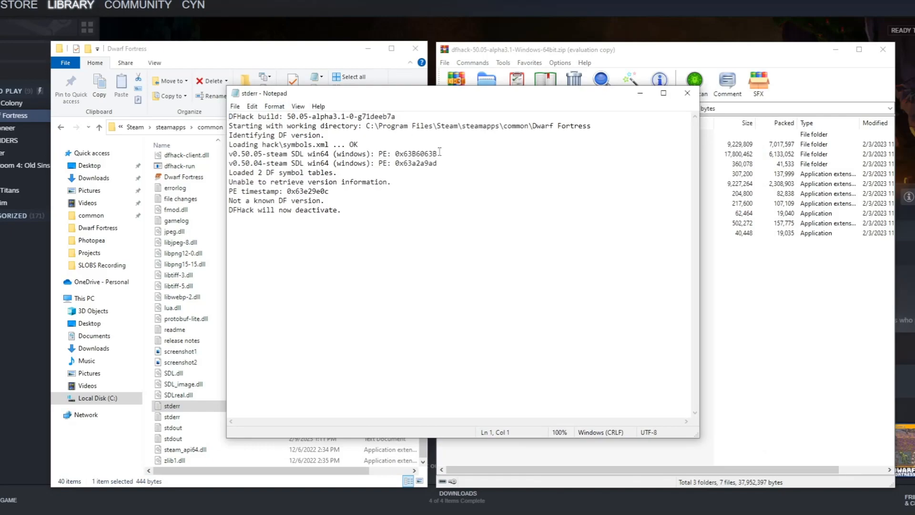
click(252, 200)
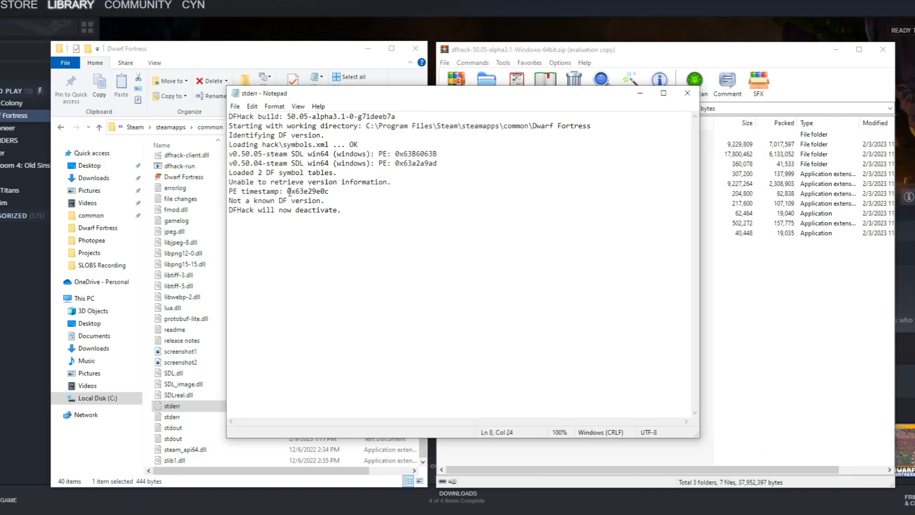
double_click(308, 192)
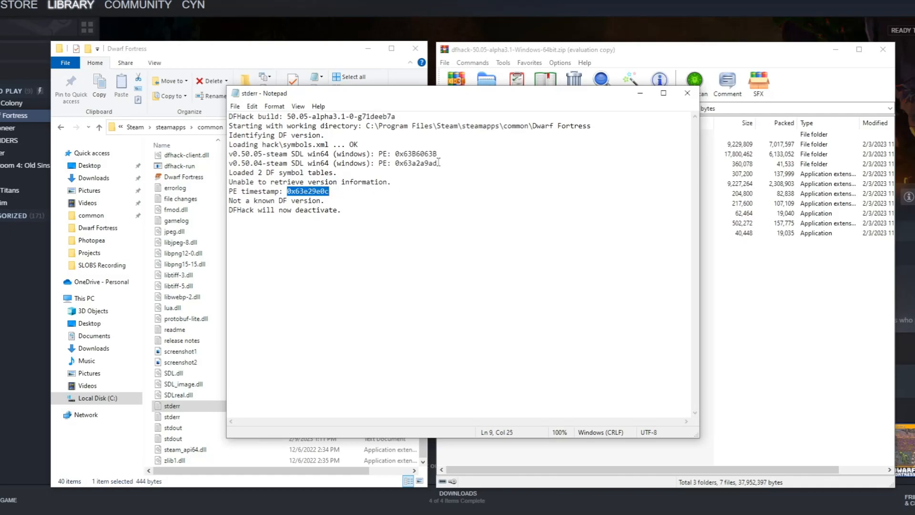
double_click(416, 154)
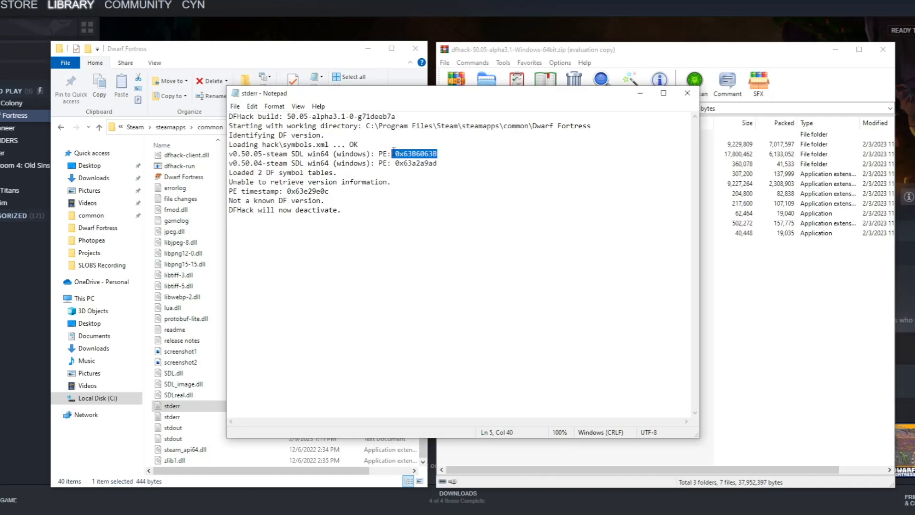
click(438, 153)
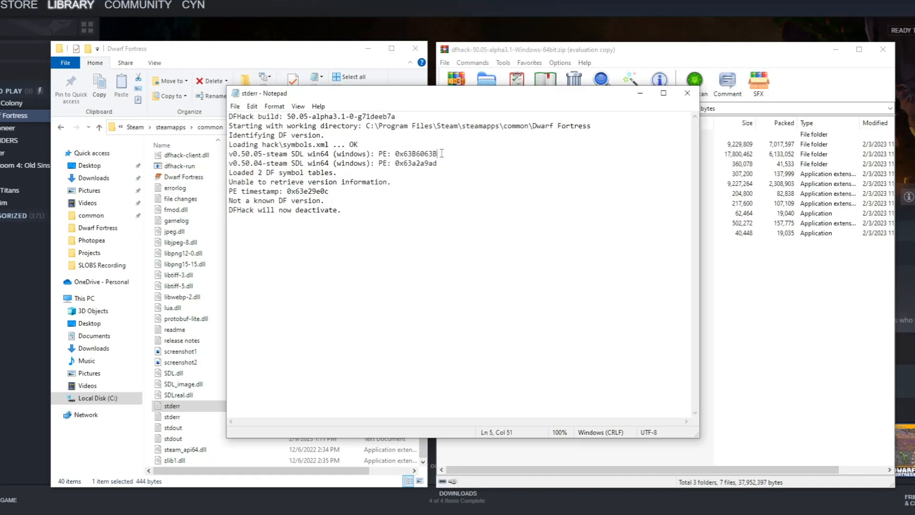
double_click(415, 153)
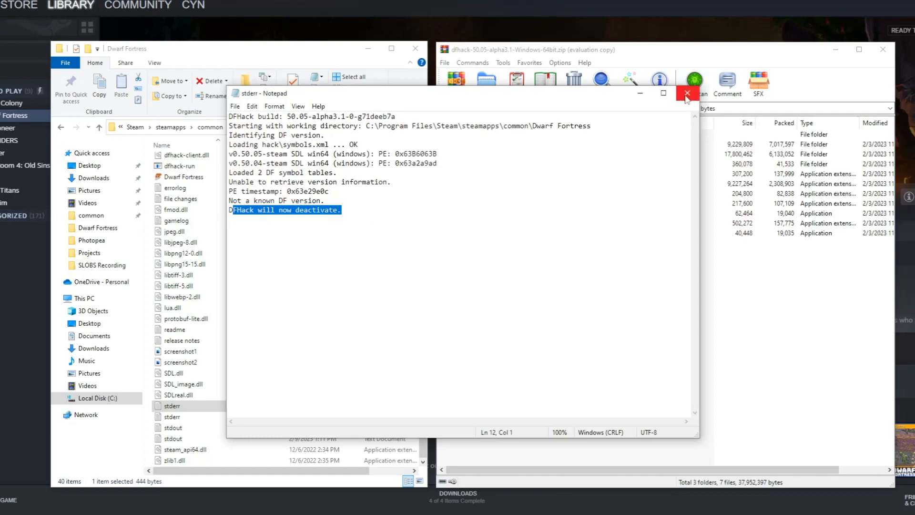
mouse_move(687, 94)
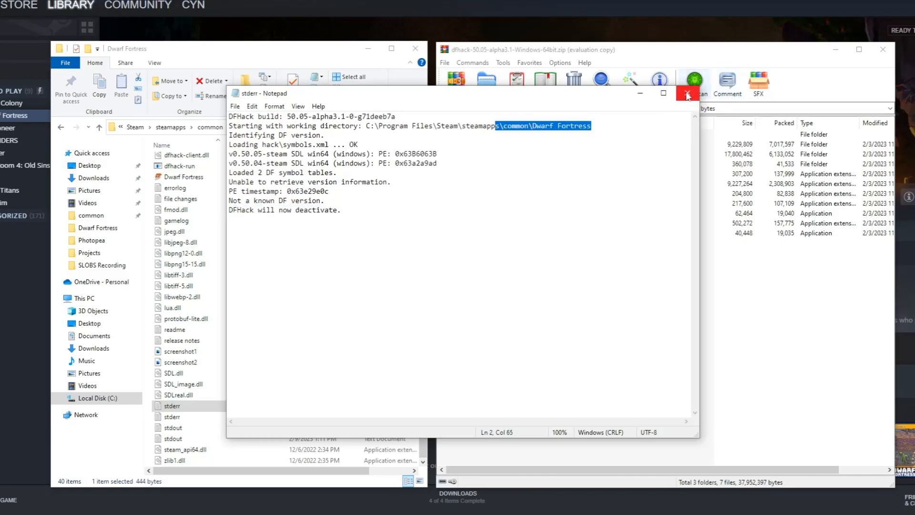
mouse_move(686, 94)
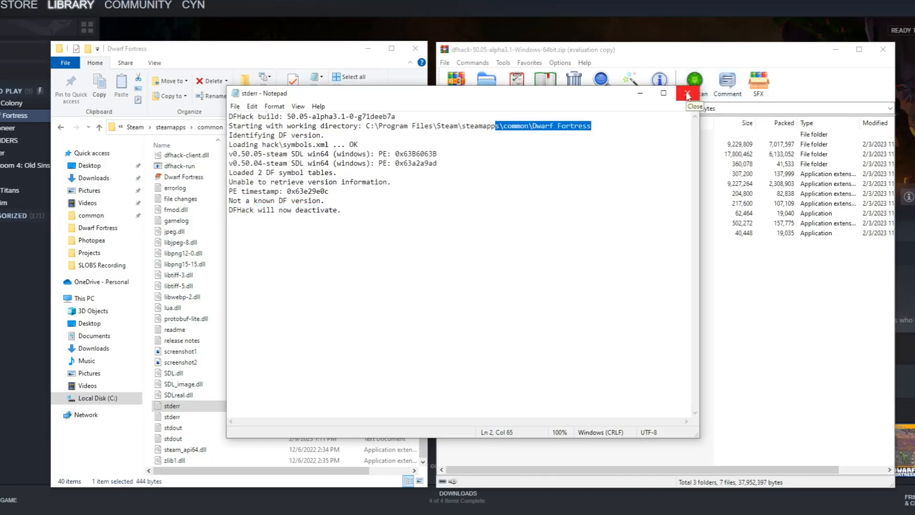
Step: Close the stderr log and highlight SDL.dll in the Uninstalling DFHack instructions
click(687, 94)
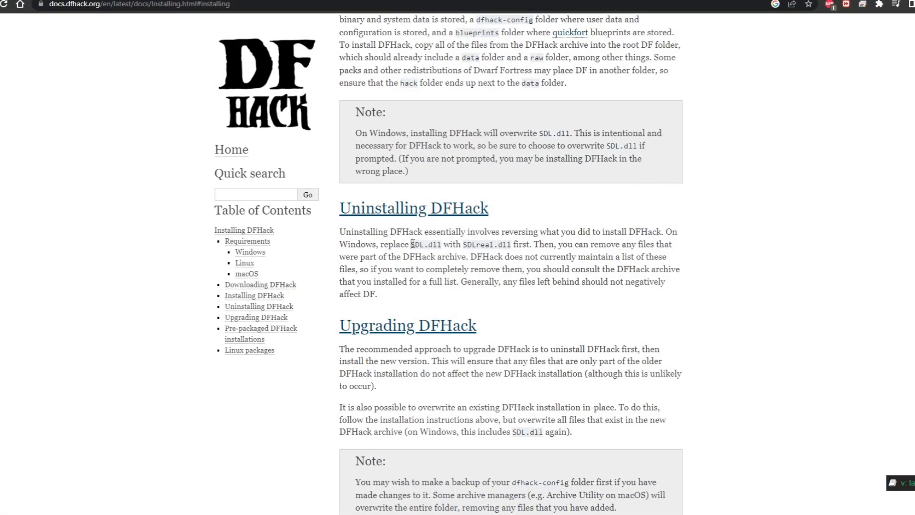
double_click(426, 244)
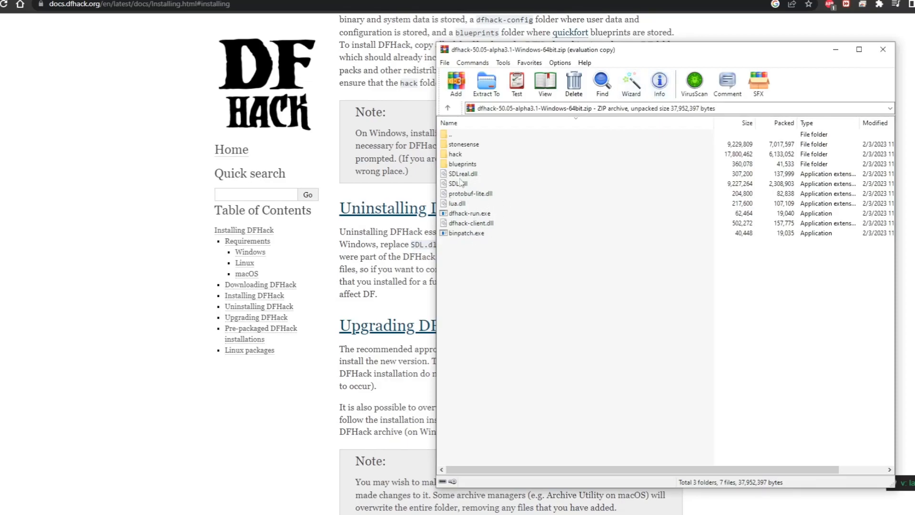
mouse_move(45, 506)
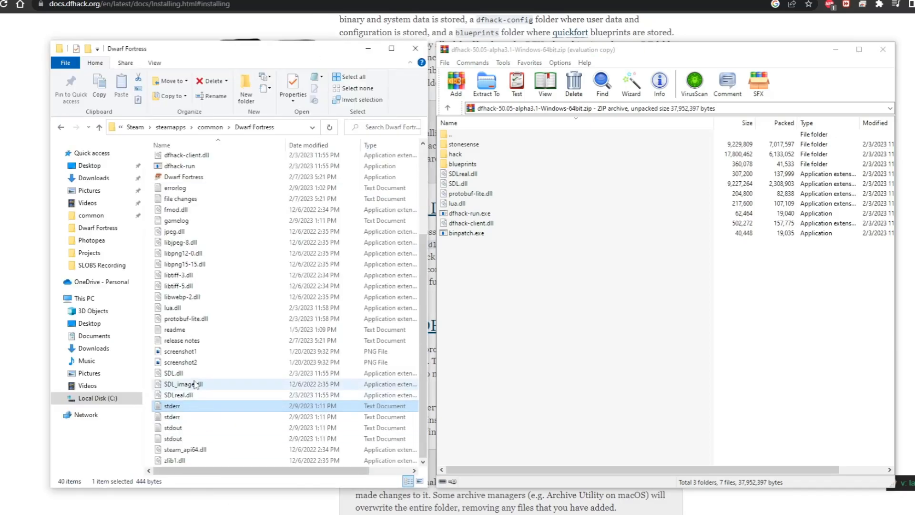
Step: Delete SDL.dll, start renaming SDLreal.dll, and select the stonesense and blueprints folders
click(175, 373)
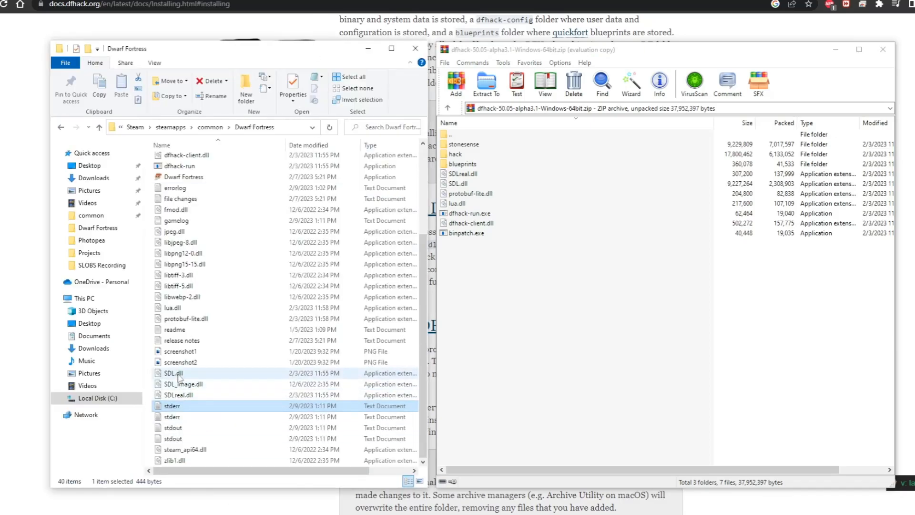
click(173, 373)
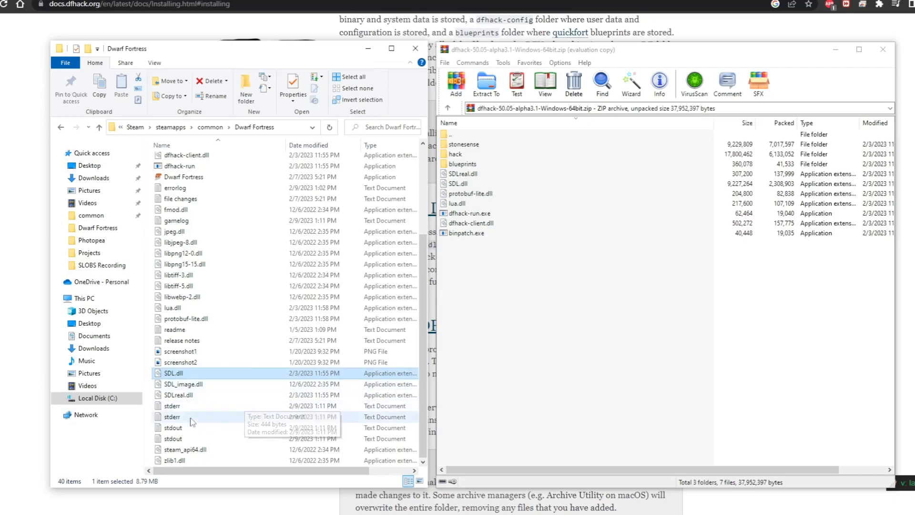
mouse_move(233, 440)
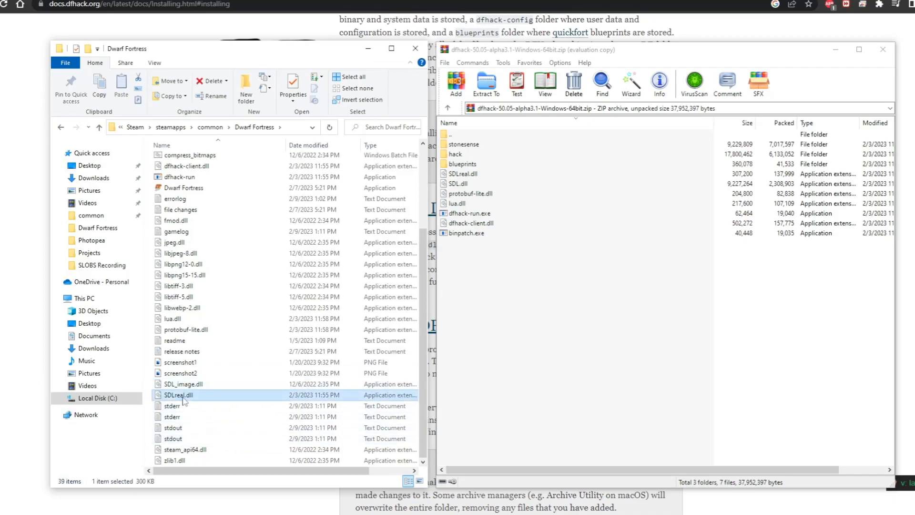
double_click(178, 394)
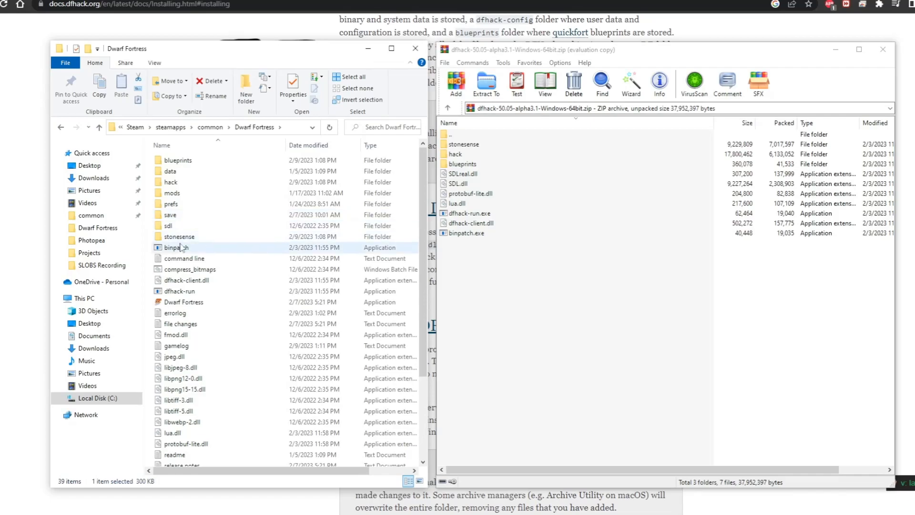
click(179, 236)
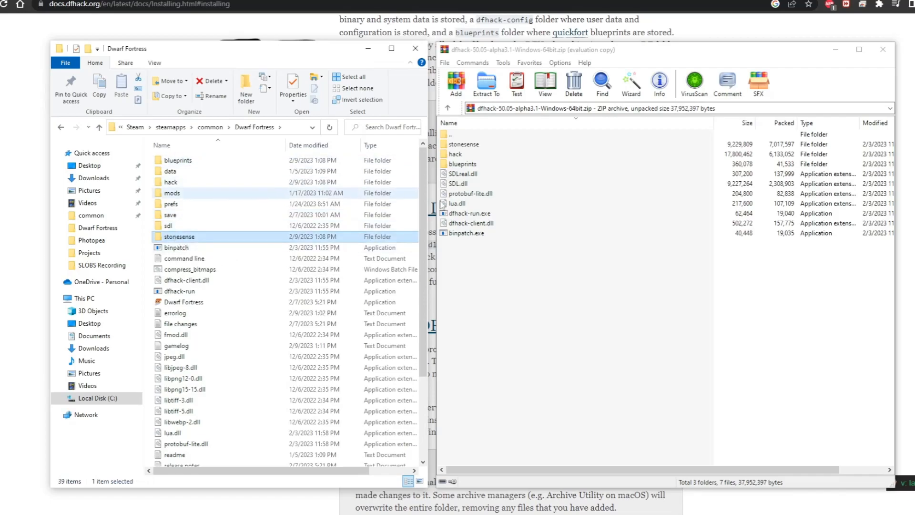
click(178, 160)
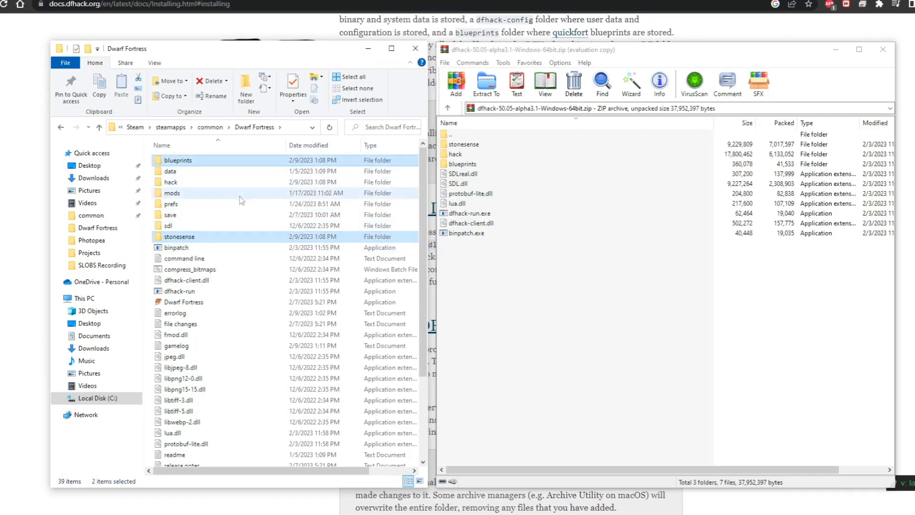
mouse_move(197, 201)
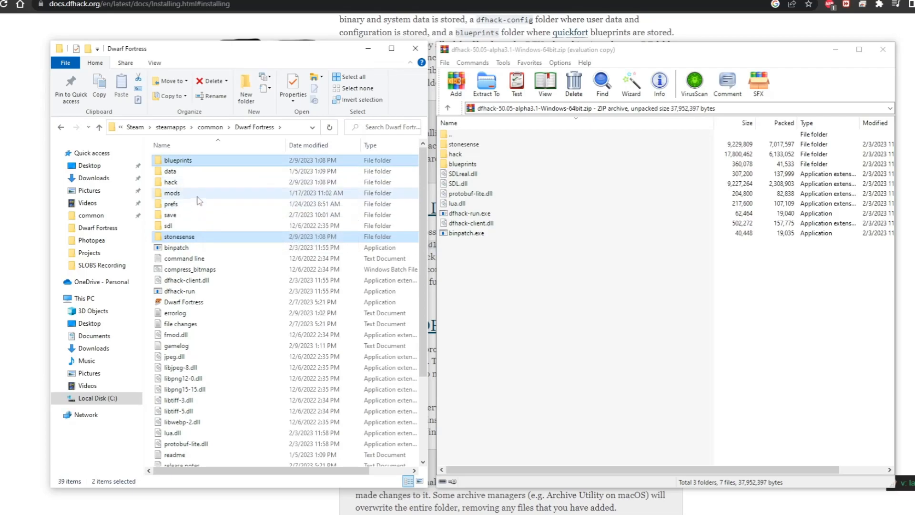
mouse_move(185, 193)
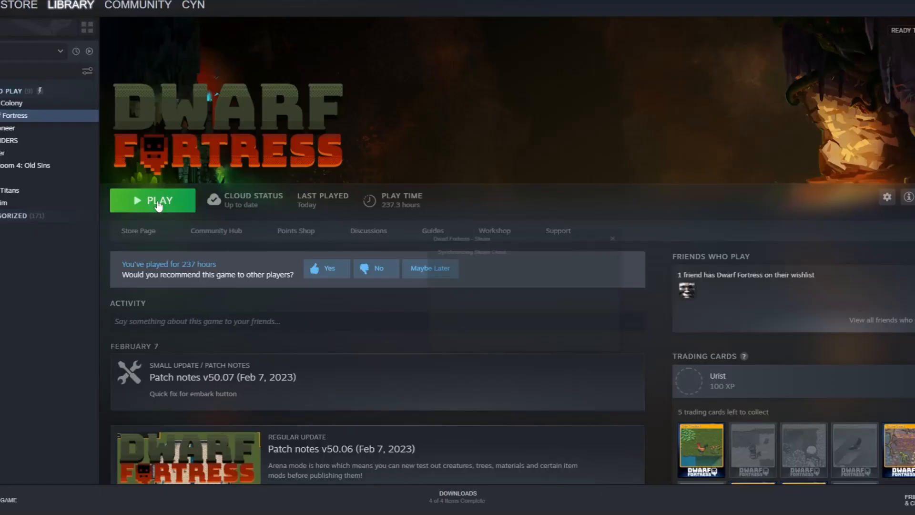
Step: Relaunch Dwarf Fortress using the green Play button on its Steam library page
click(160, 200)
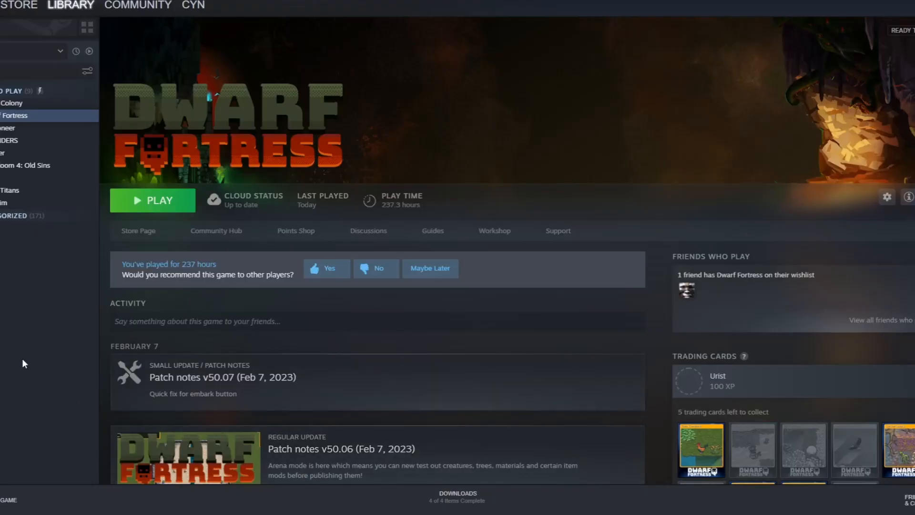
mouse_move(540, 509)
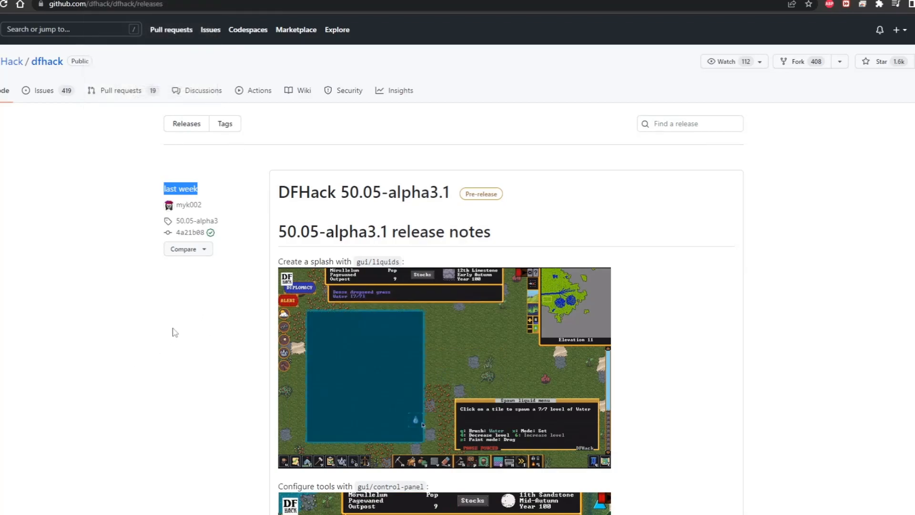
mouse_move(385, 204)
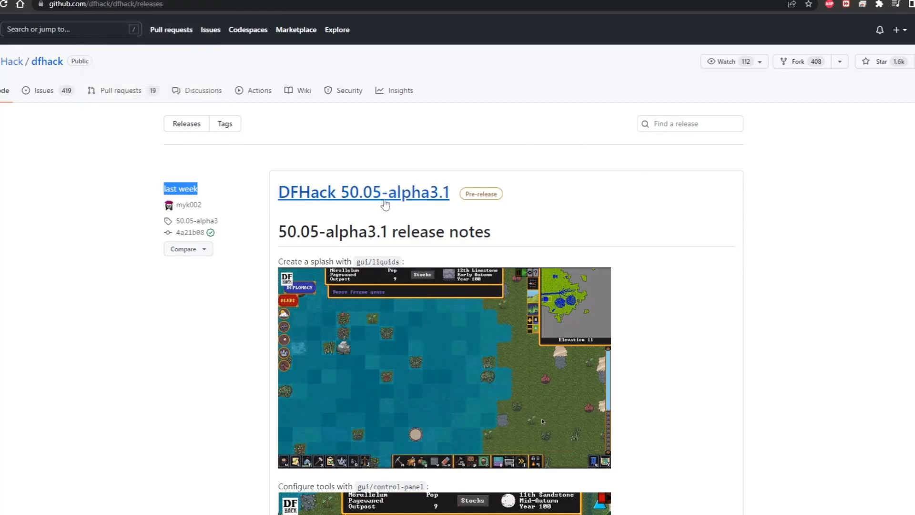
mouse_move(442, 204)
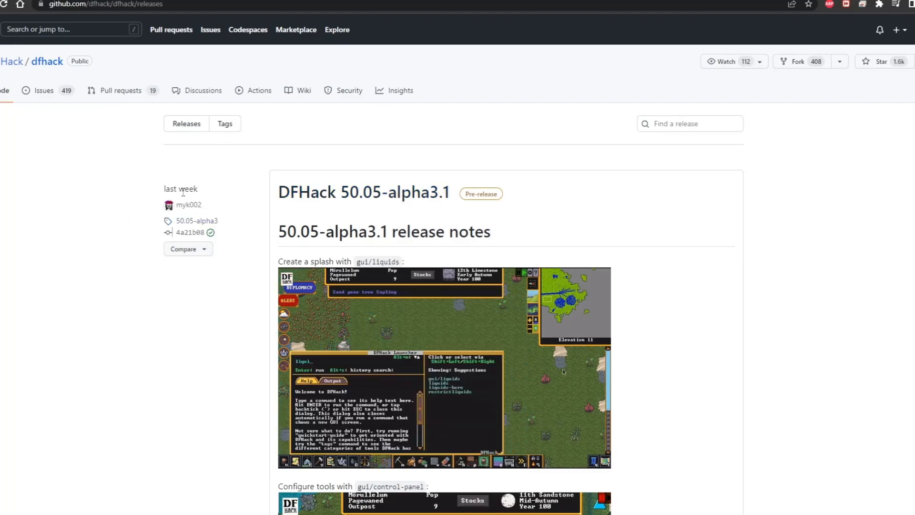
Step: Open the DFHack 50.05-alpha3.1 release and scroll into its release notes
click(187, 123)
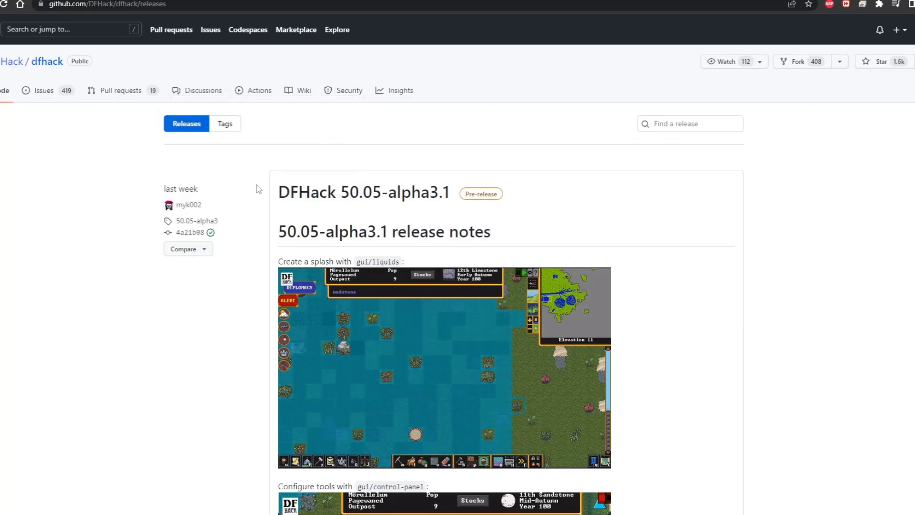
scroll(down, 3)
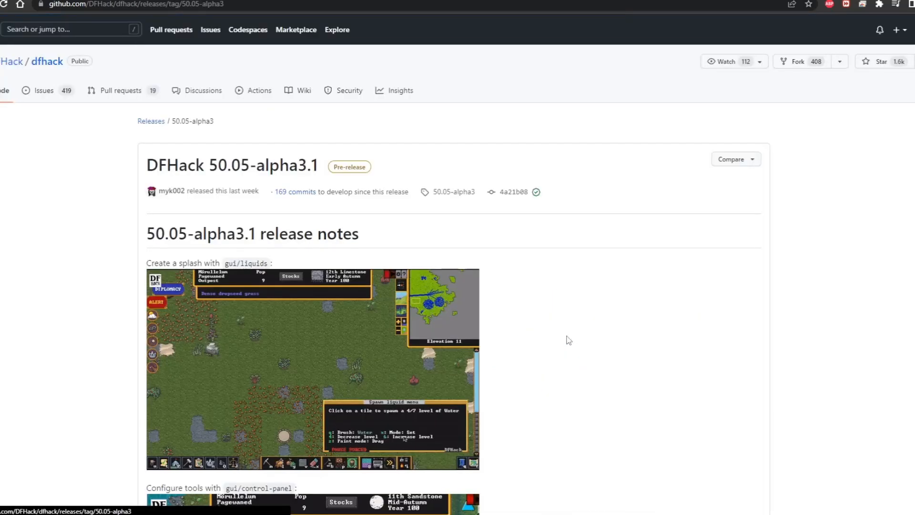
Step: Scroll the release notes to Assets, return to Releases, and highlight the 'last week' date
scroll(down, 3)
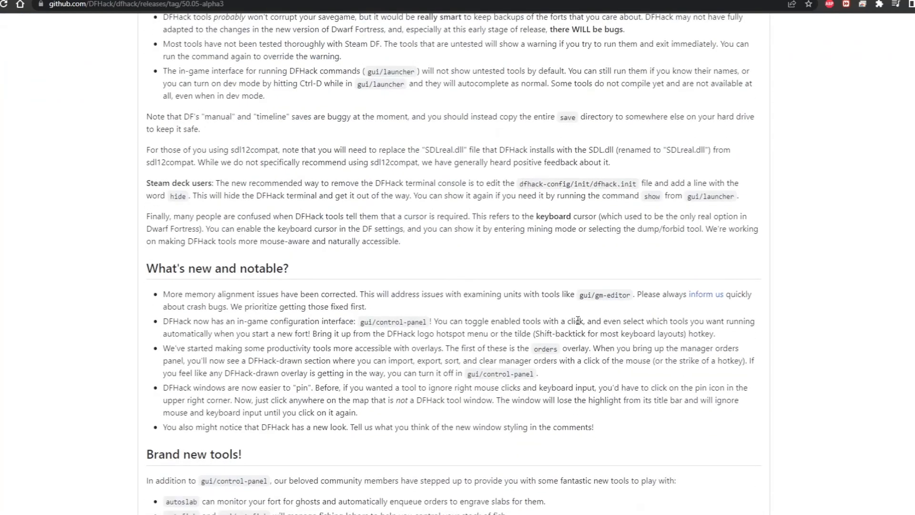
scroll(down, 3)
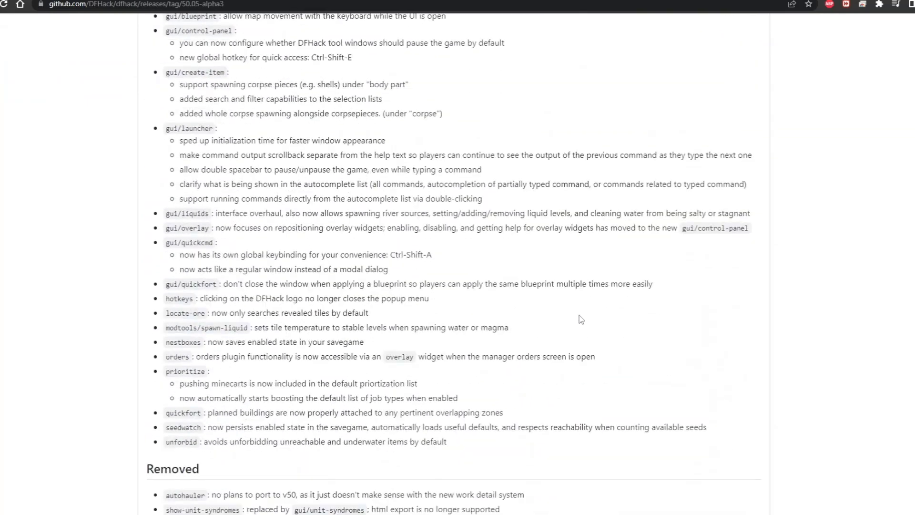
scroll(down, 3)
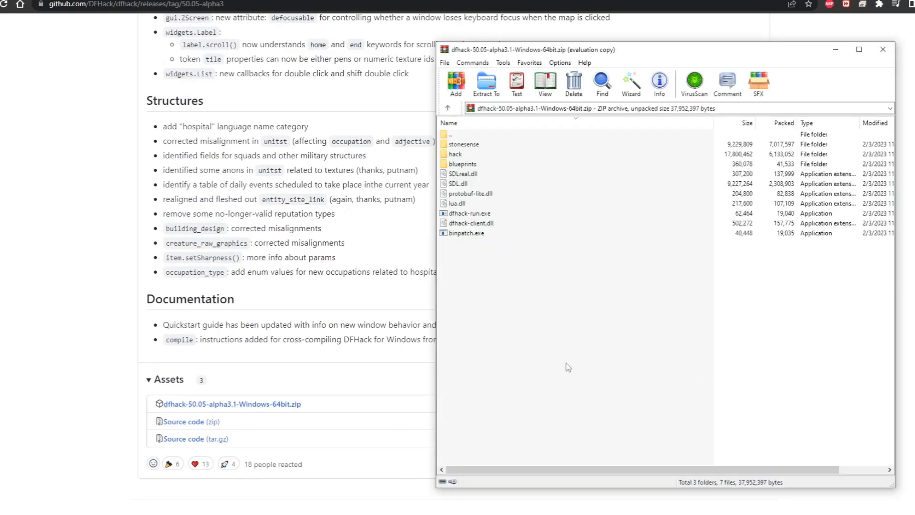
click(882, 49)
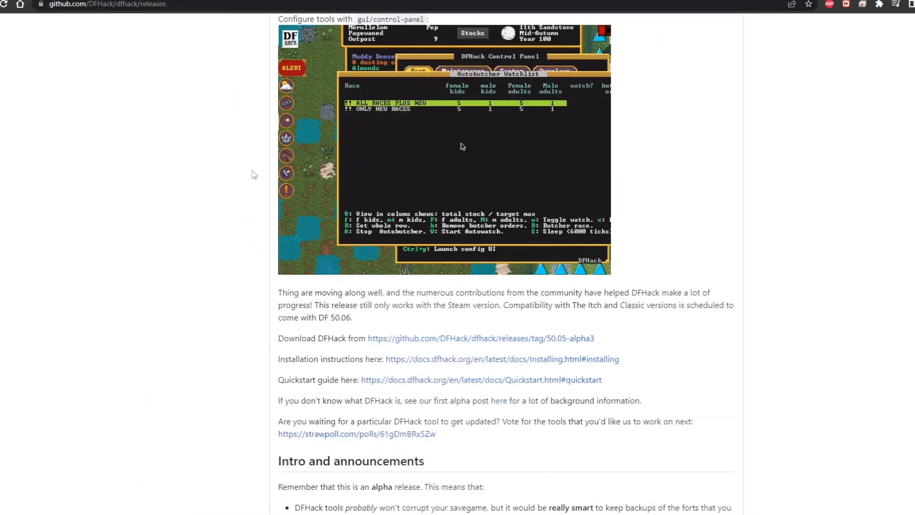
scroll(up, 3)
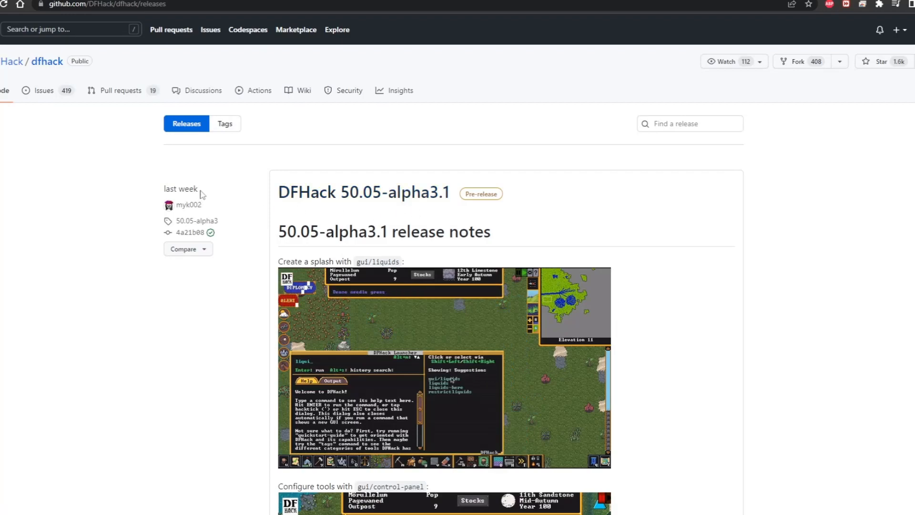
double_click(181, 189)
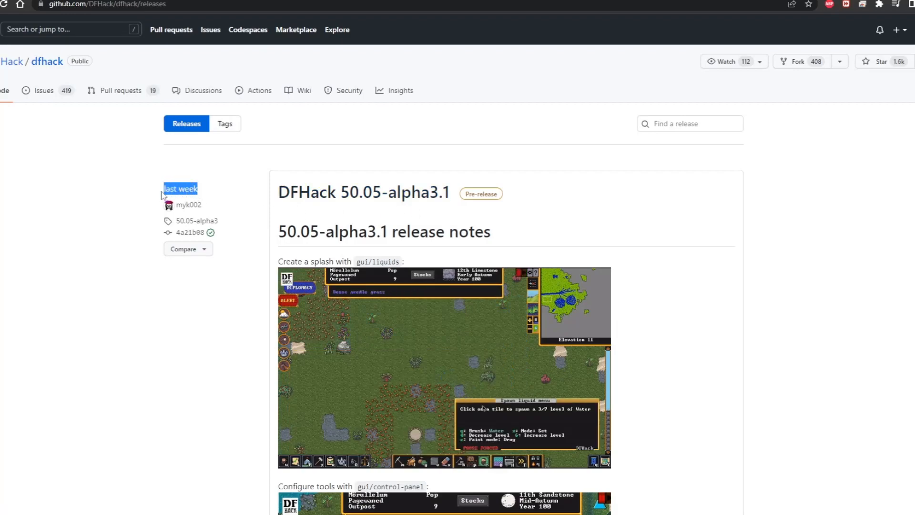